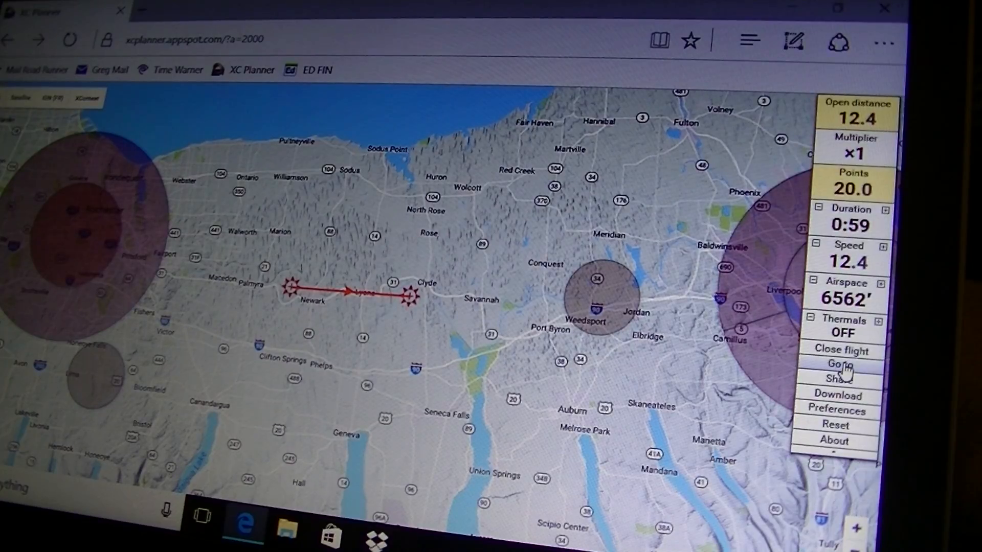
Jump the map to 'airtrek airport waterloo' via the Go to location box, correcting a typo
left_click(836, 364)
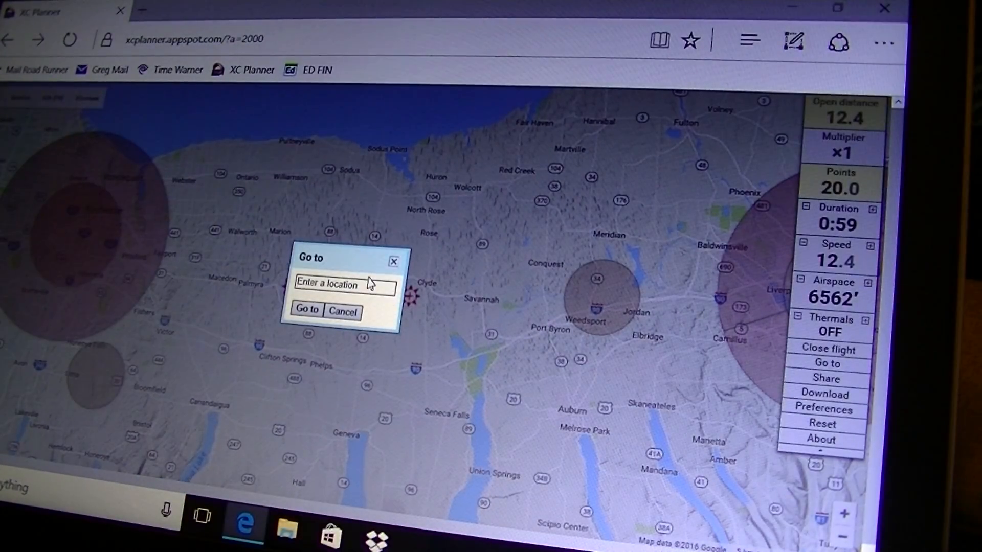
left_click(364, 284)
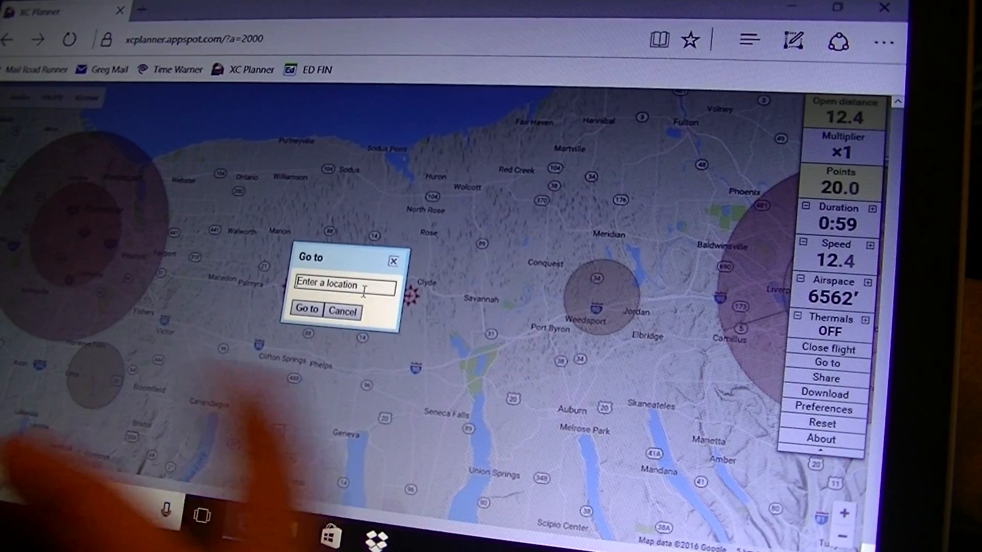
type("airtrek airo")
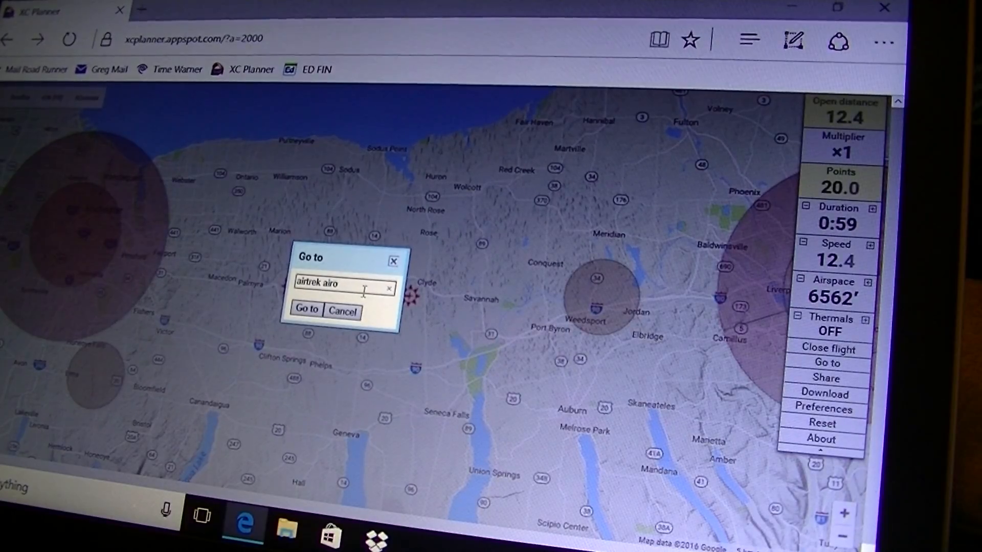
key("Backspace")
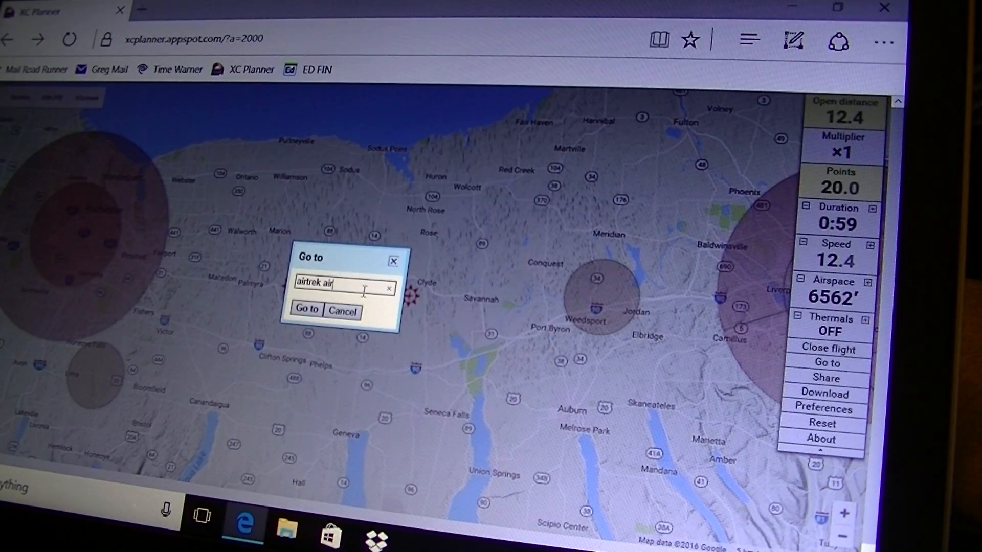
type("port waterloo")
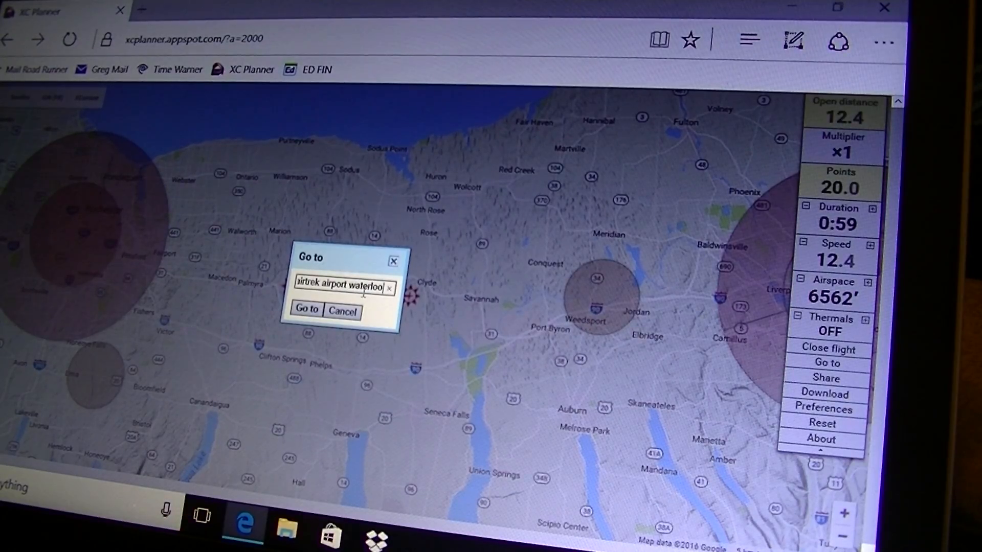
left_click(307, 308)
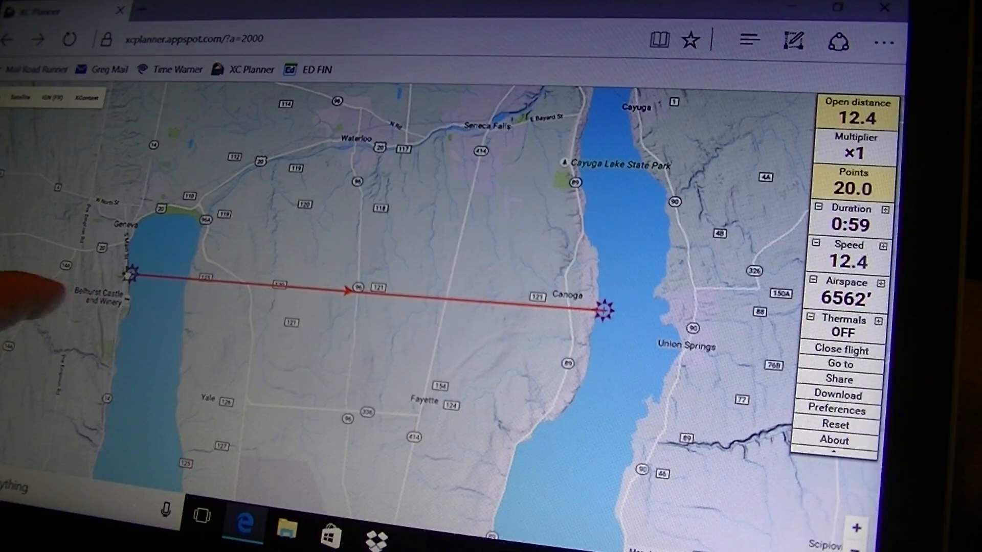
Place the start turnpoint on Airtrek Airport and the end northeast across Canoga Rd, 0.7 distance
left_click_drag(130, 274, 230, 278)
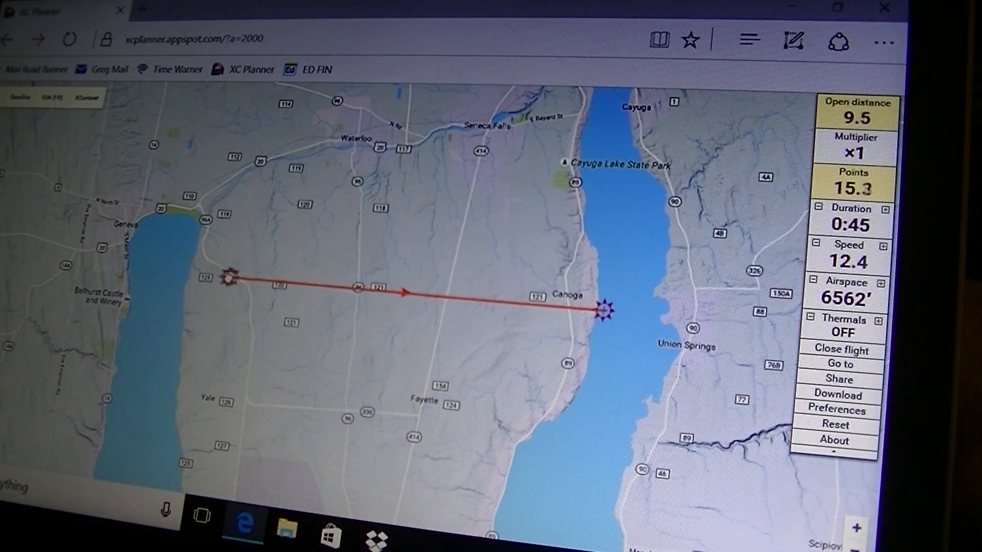
left_click_drag(230, 277, 354, 293)
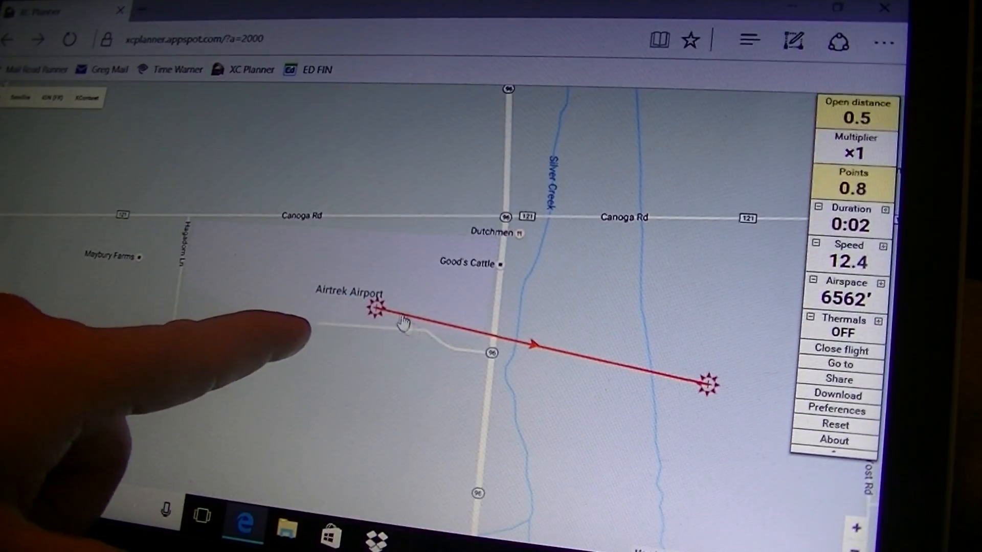
left_click_drag(375, 310, 348, 282)
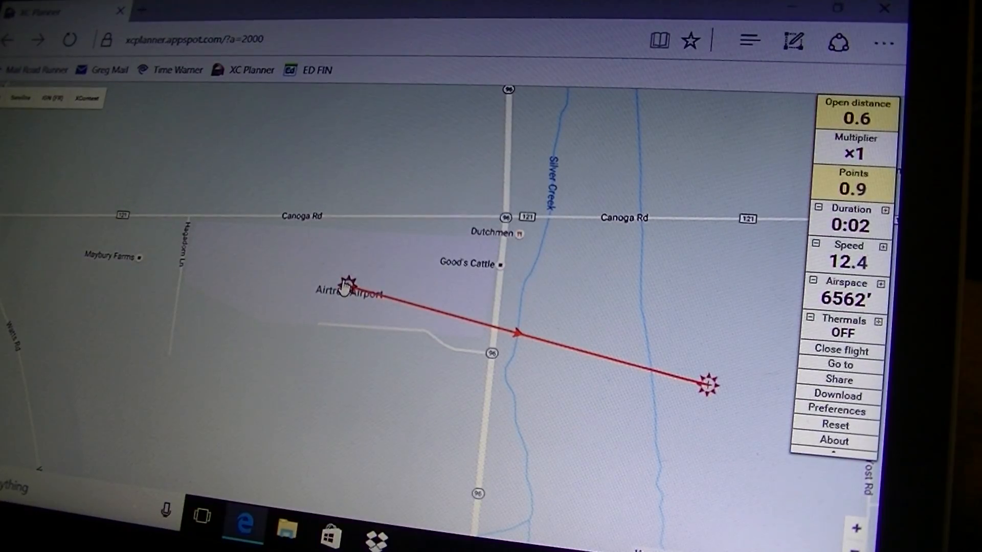
mouse_move(498, 395)
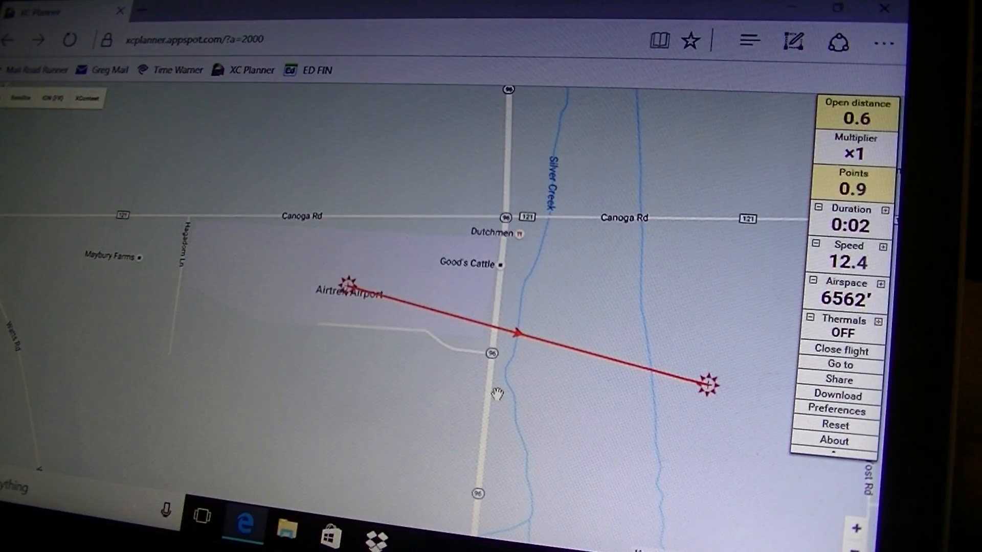
mouse_move(704, 389)
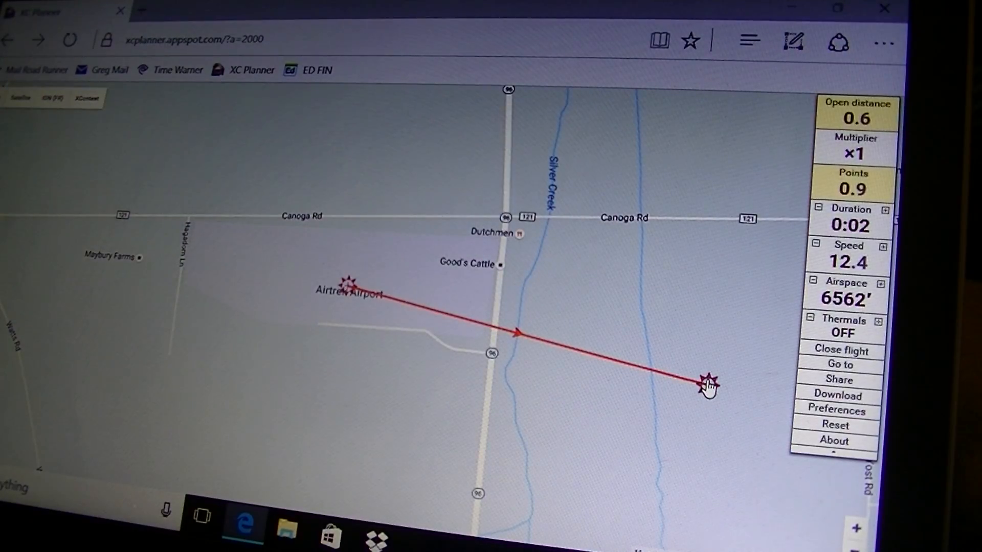
left_click_drag(707, 383, 740, 149)
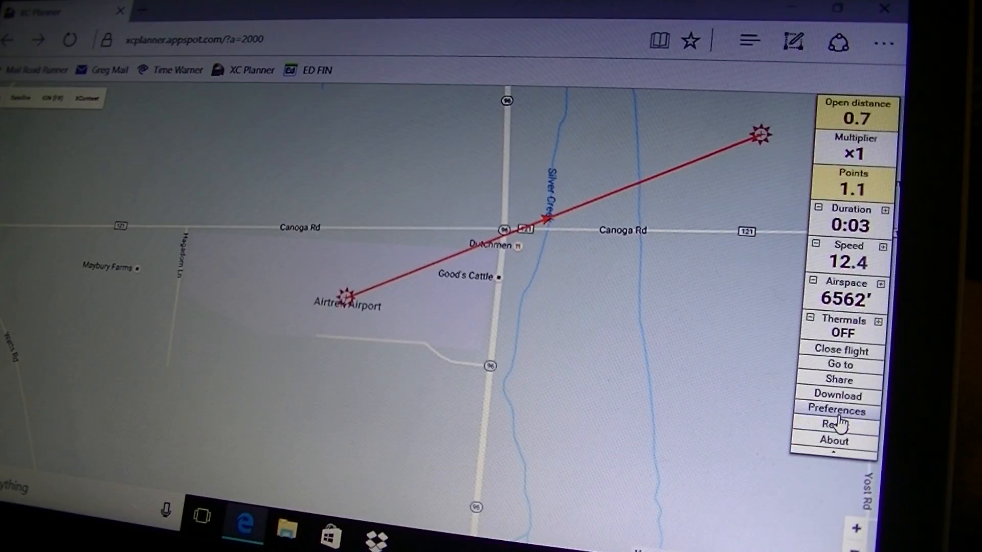
Set the scoring league to Free flight in Preferences and close the dialog
left_click(837, 411)
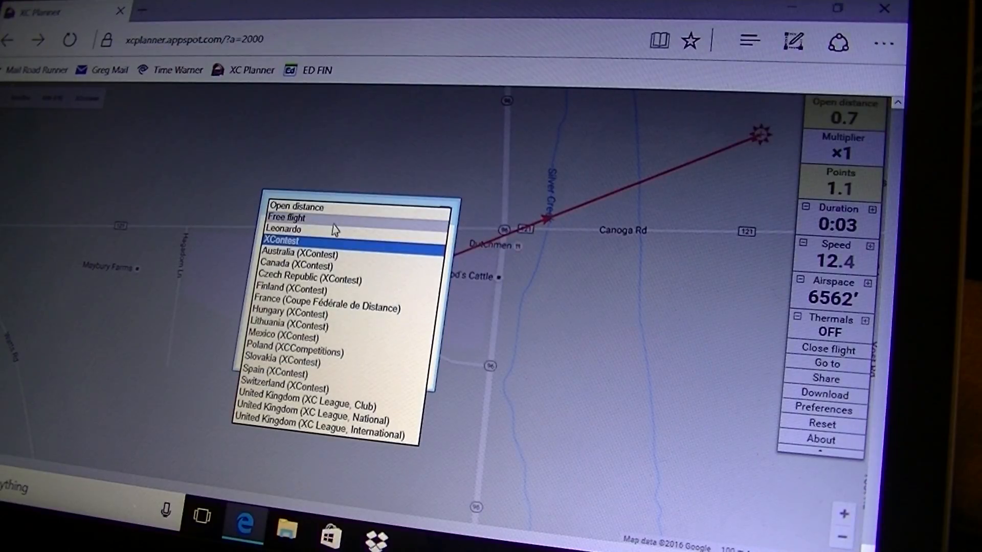
left_click(286, 218)
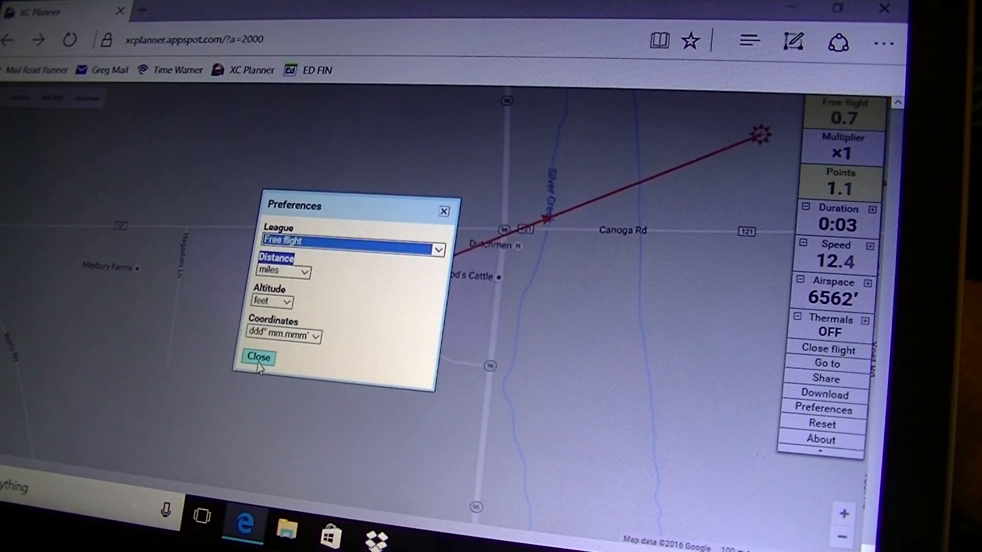
left_click(259, 358)
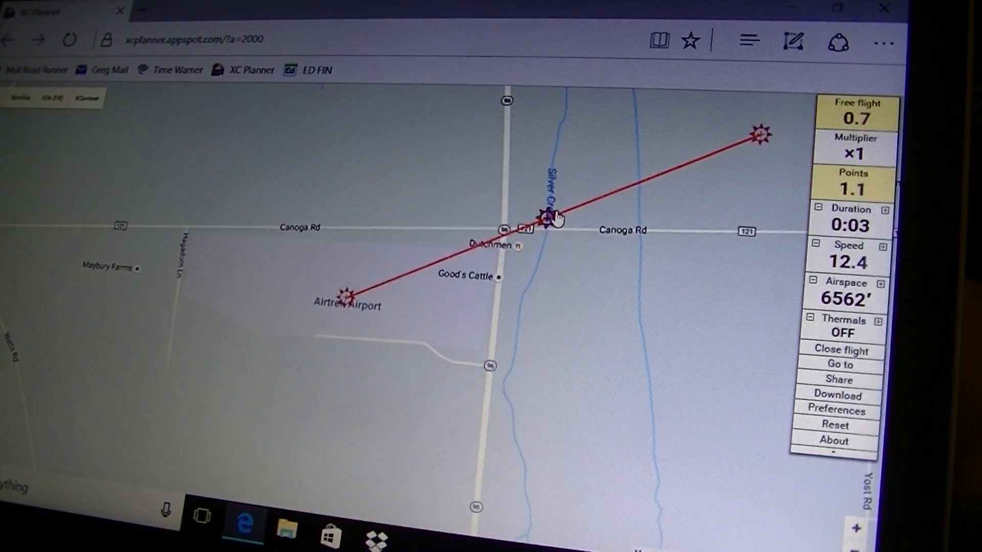
Pull new turnpoints out of two route legs to zigzag around the airport, reaching 2.3 distance
left_click_drag(545, 216, 457, 171)
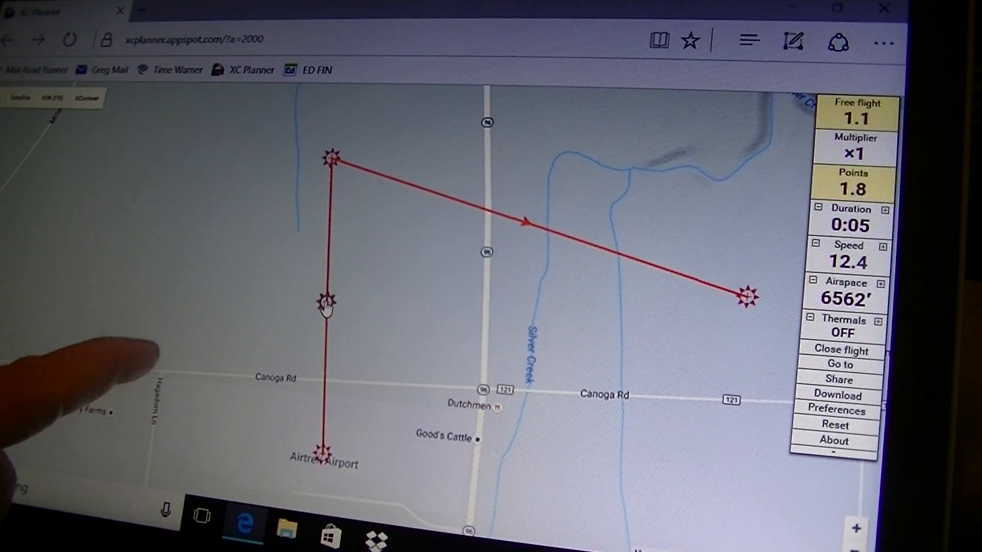
left_click_drag(325, 301, 172, 251)
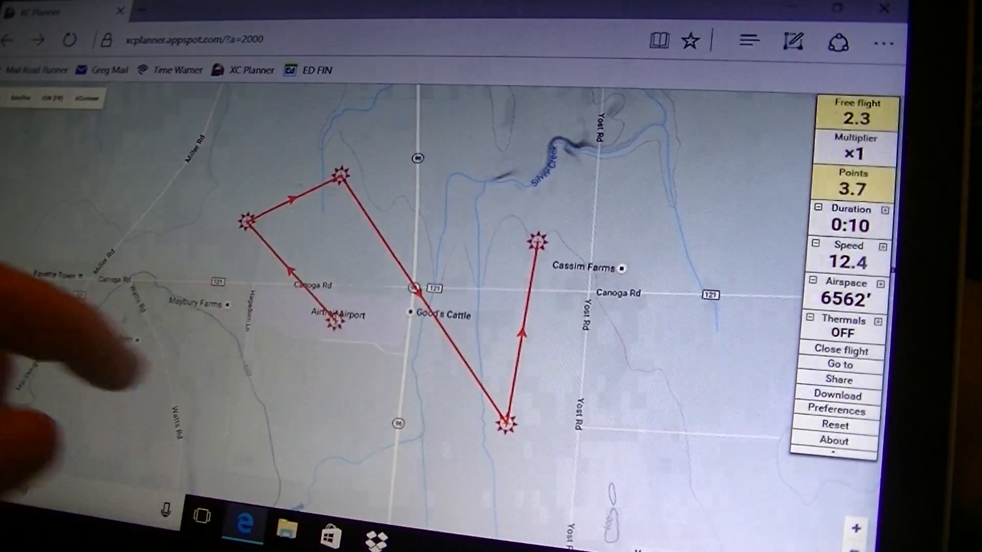
Switch the map to Satellite view while finishing the 3.1-distance route
left_click(838, 379)
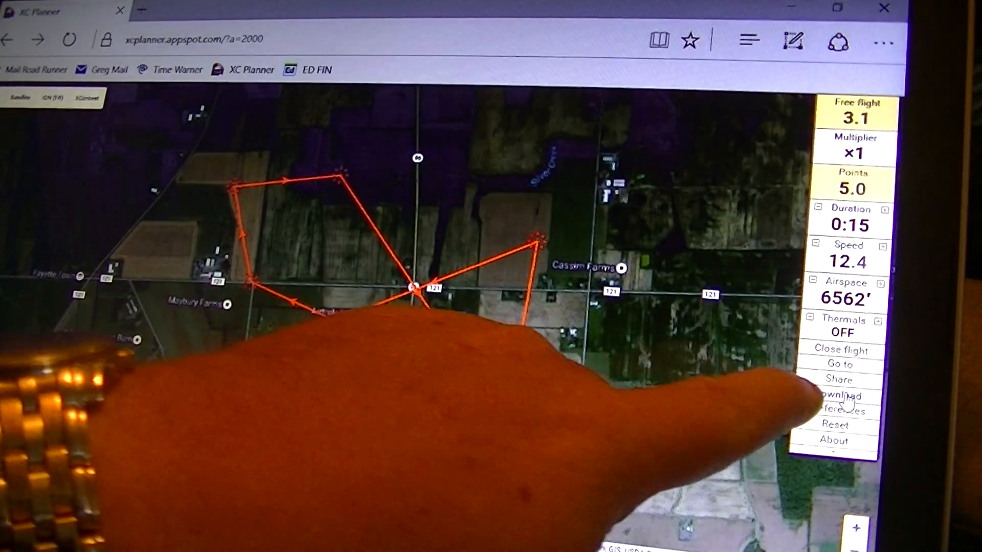
Start a SeeYou-format download, then dismiss the earlier XXX1.cup save prompt
left_click(833, 394)
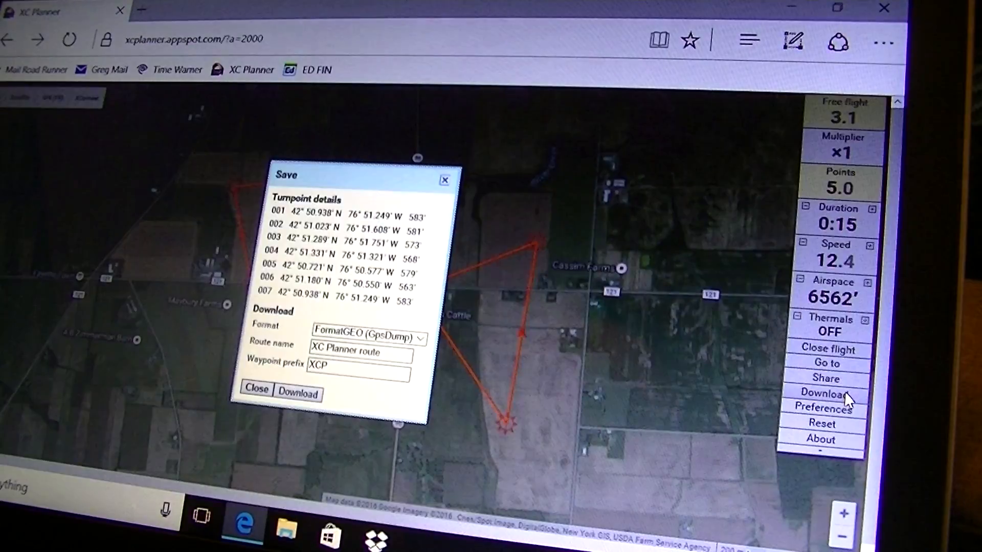
mouse_move(700, 372)
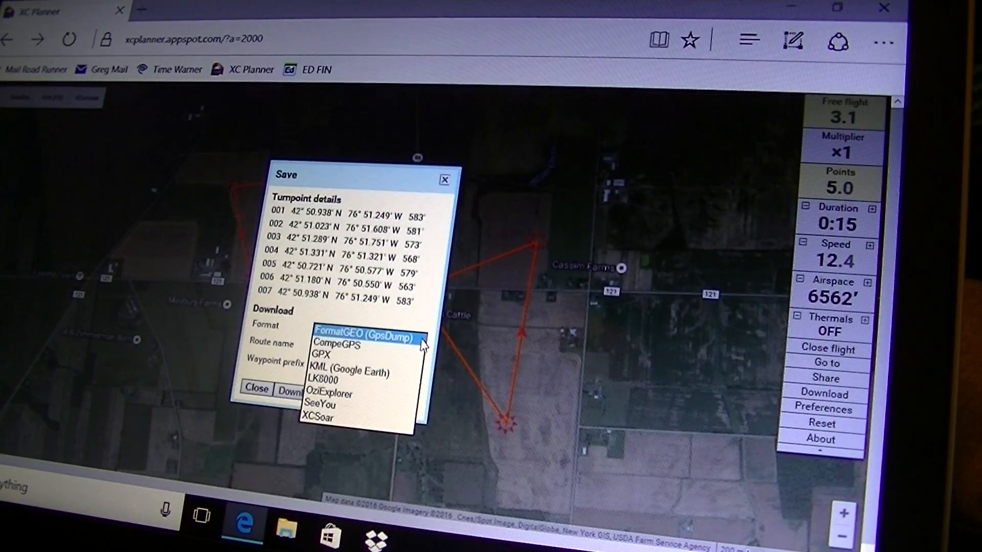
left_click(319, 405)
type("2")
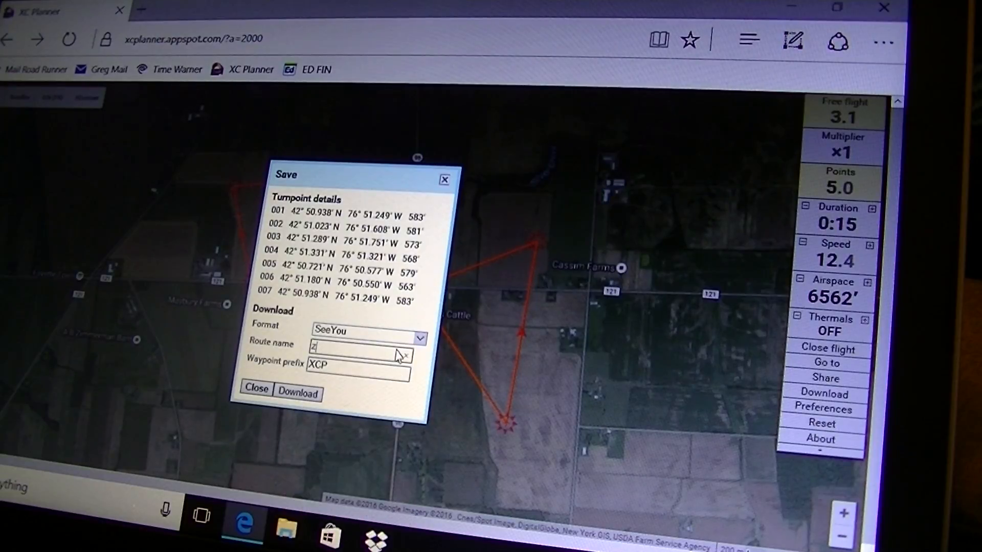
type("XXX1")
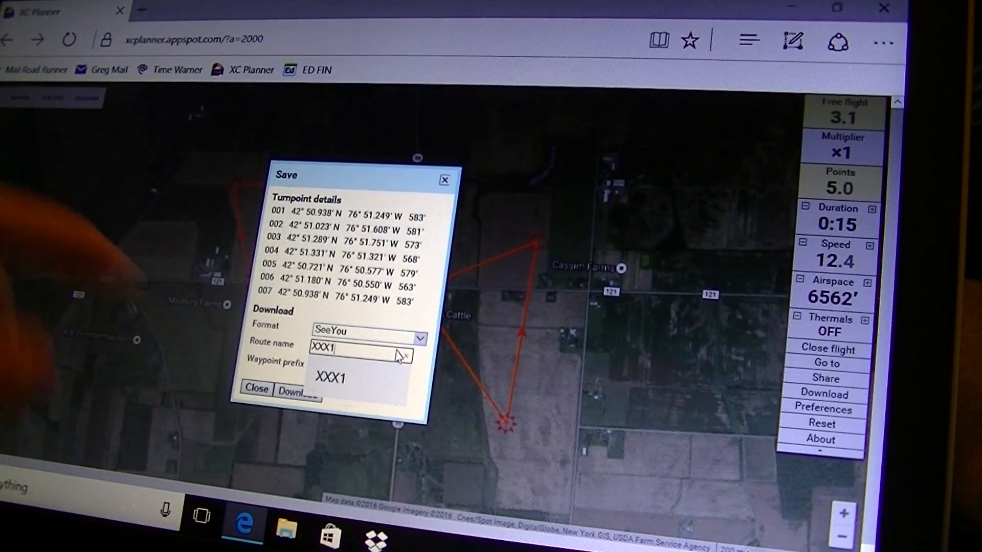
type("XCP")
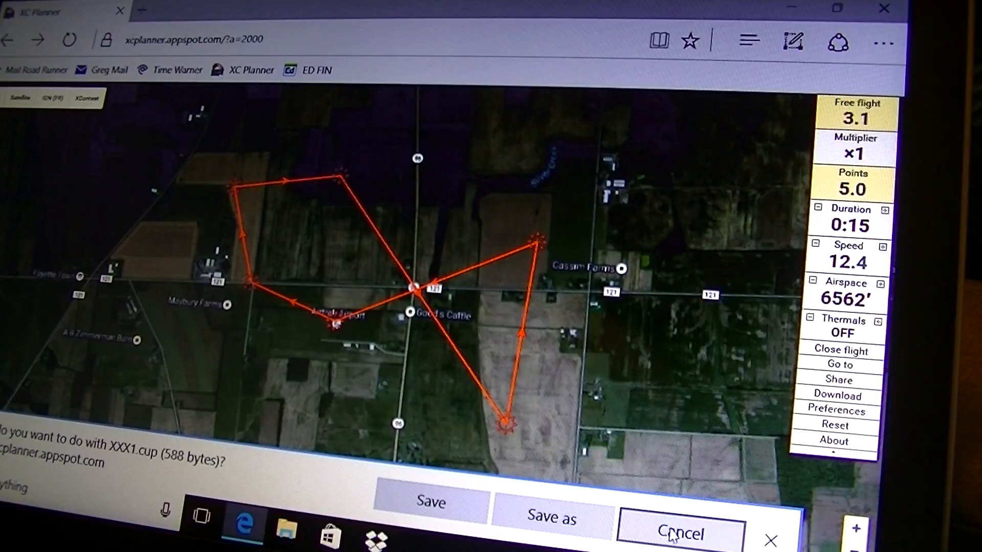
left_click(684, 532)
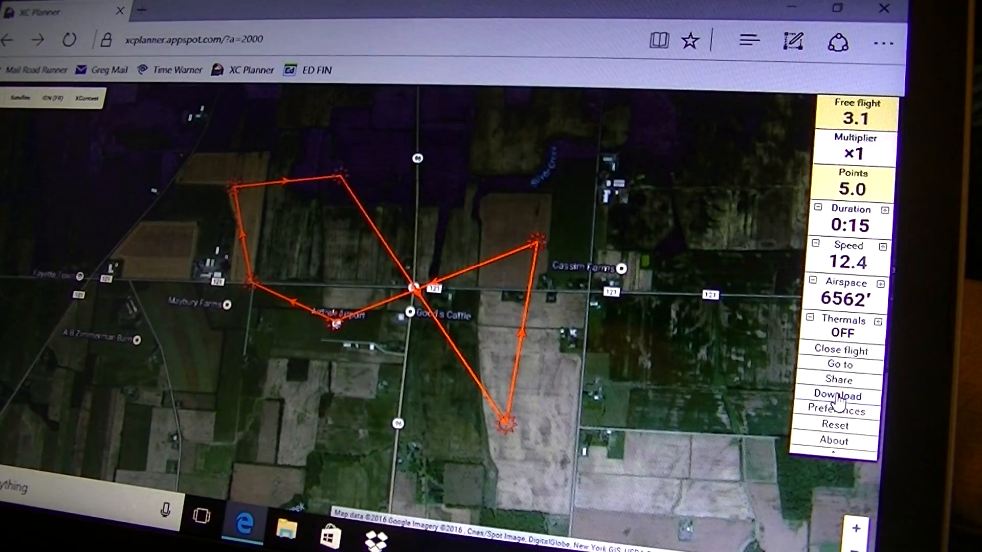
Set the download to SeeYou format with route name XXX1 and waypoint prefix cup
left_click(836, 395)
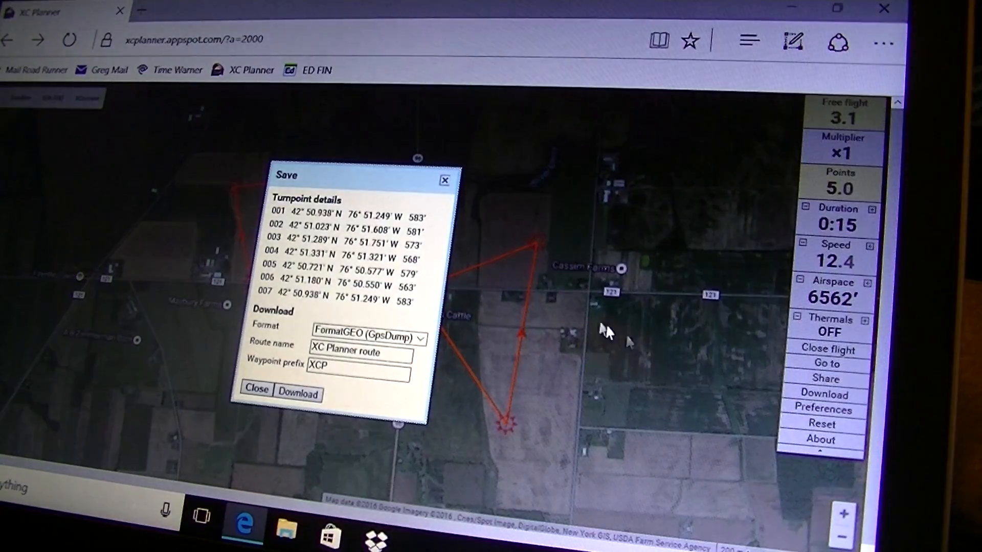
left_click(366, 338)
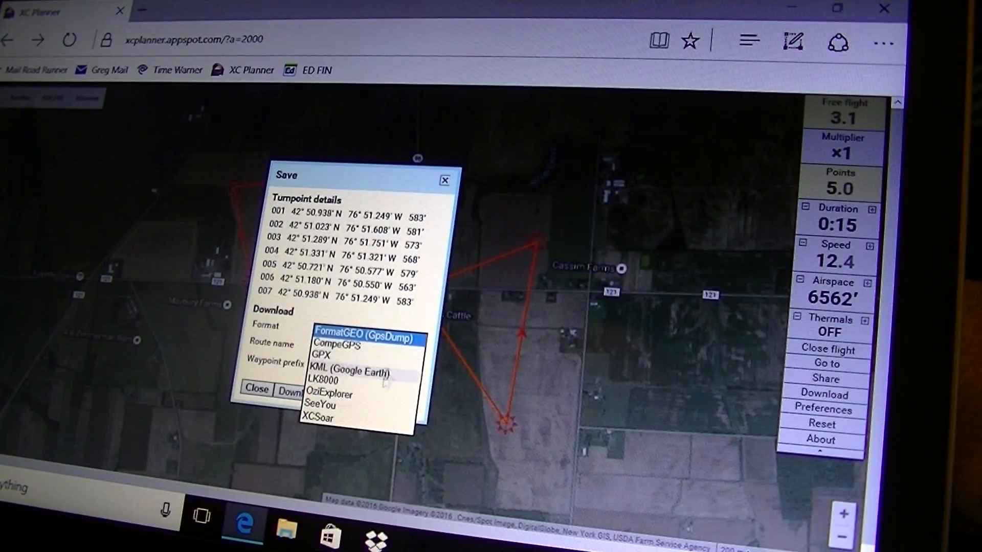
left_click(323, 405)
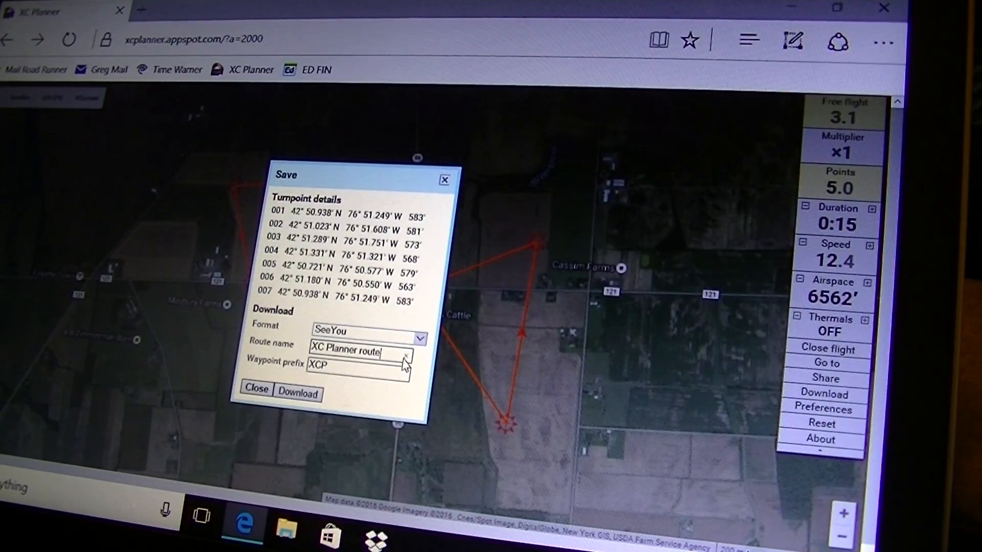
left_click(362, 352)
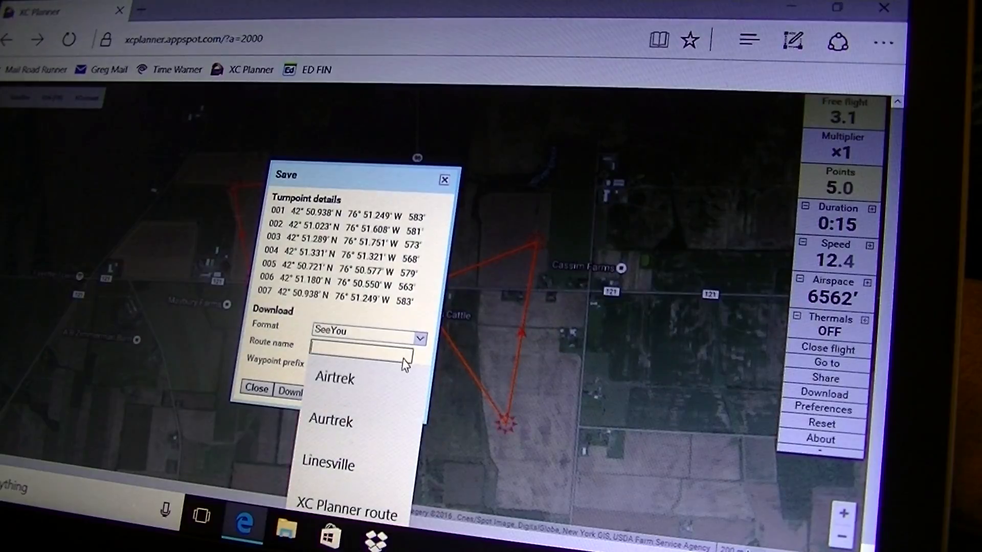
type("XXX1")
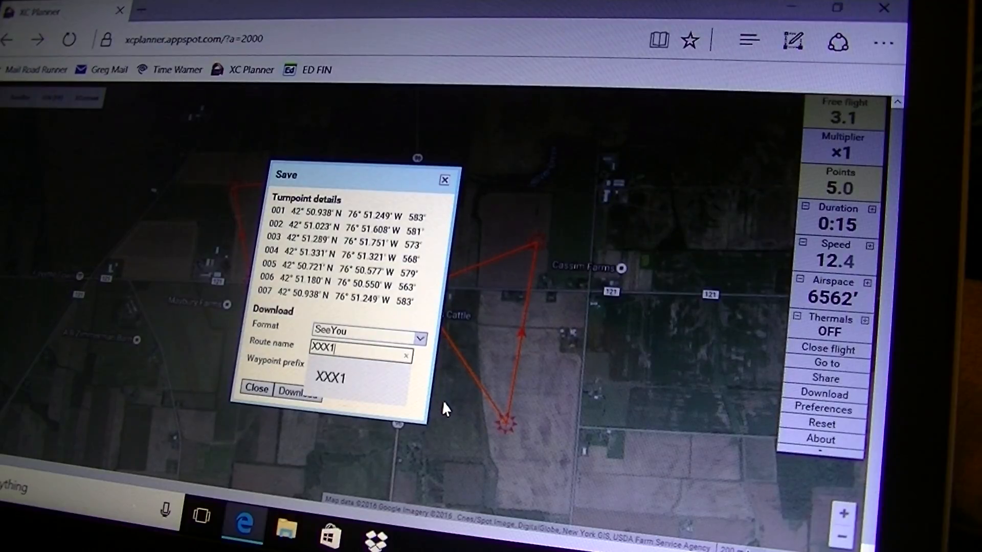
type("XCP")
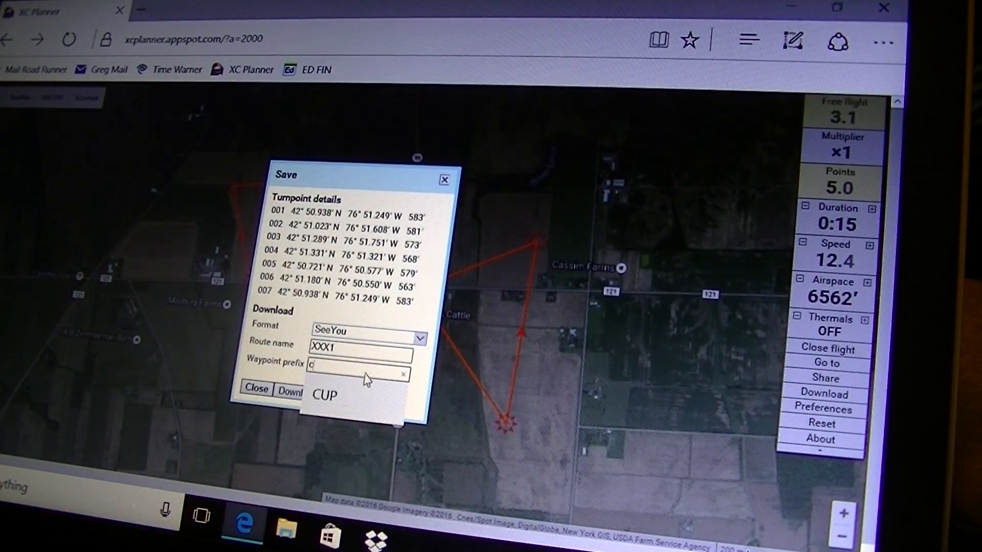
type("up")
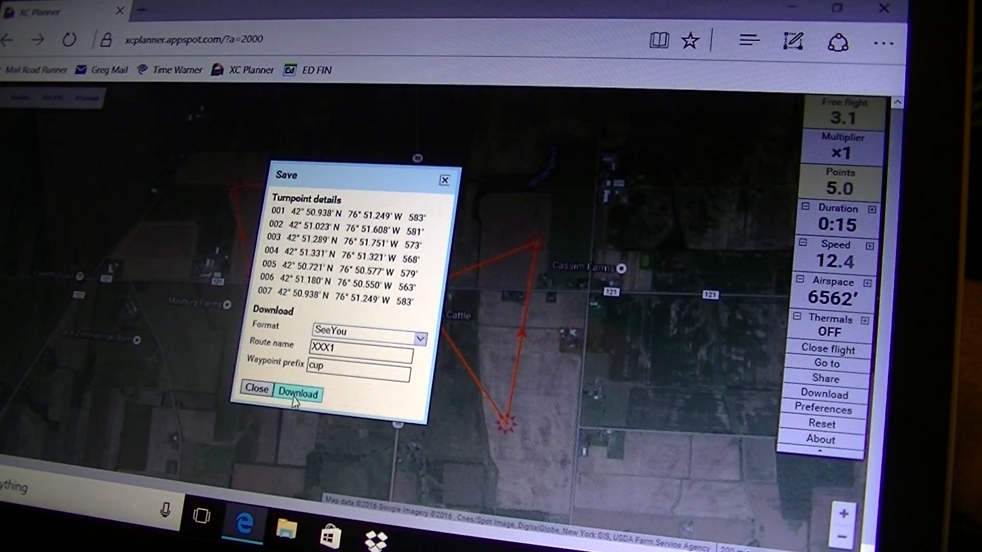
Download the route and save it as XXX1 on the Desktop via Save as
left_click(297, 394)
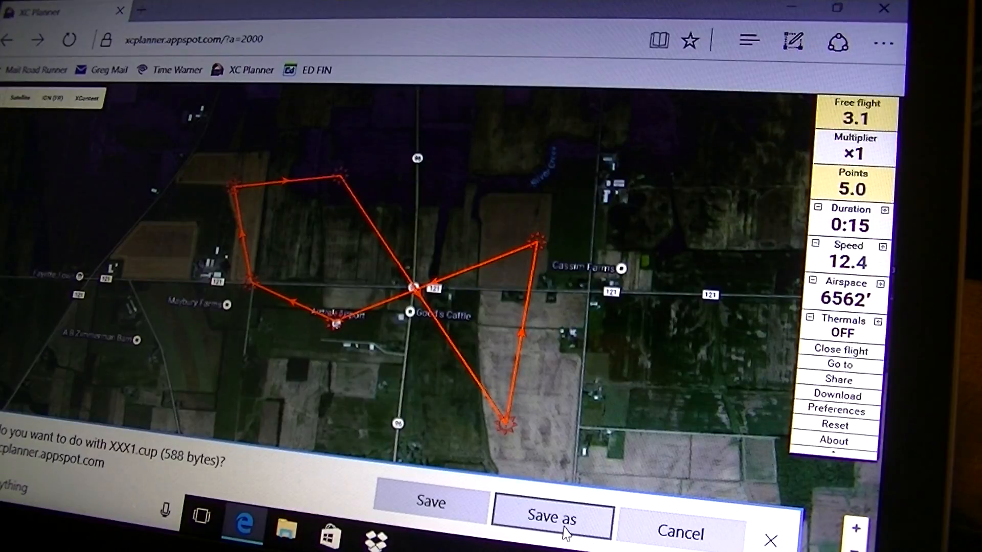
left_click(558, 517)
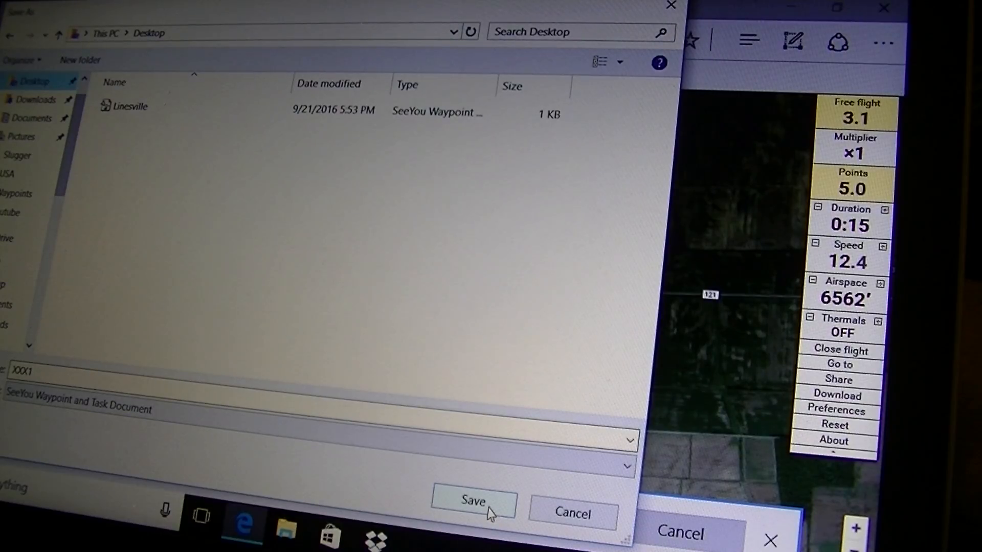
left_click(475, 513)
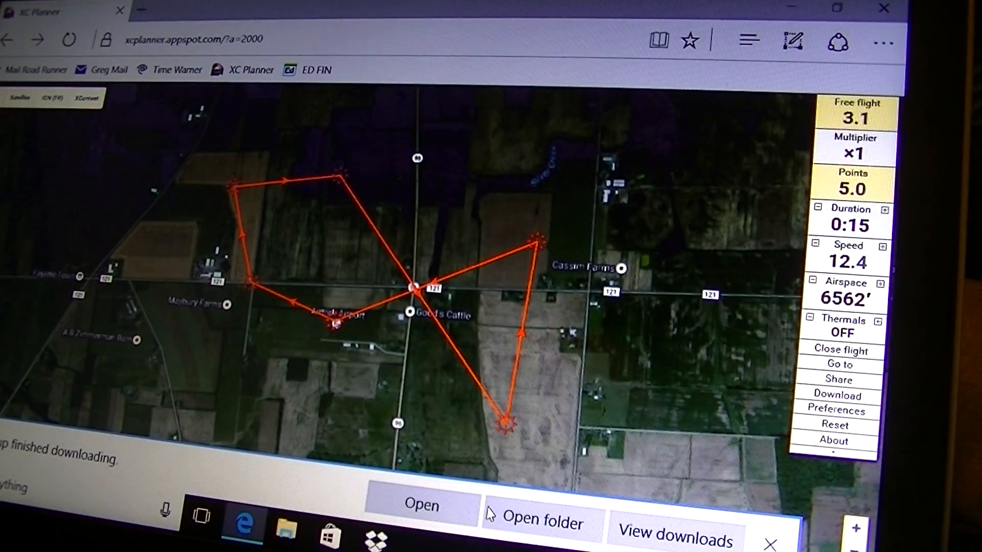
Dismiss the finished-download notice for XXX1.cup
left_click(771, 542)
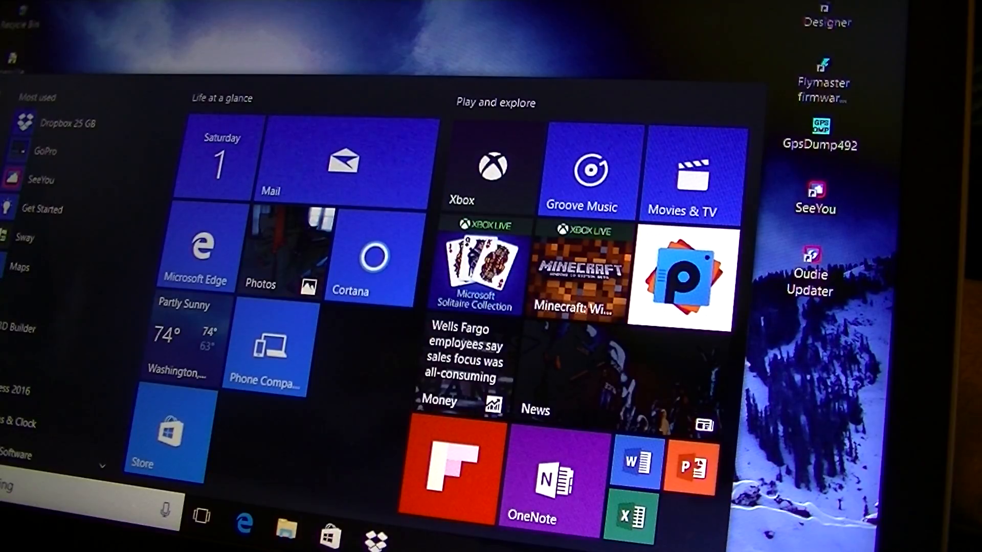
Show the Desktop folder in File Explorer, listing the XXX1 waypoint file
left_click(285, 526)
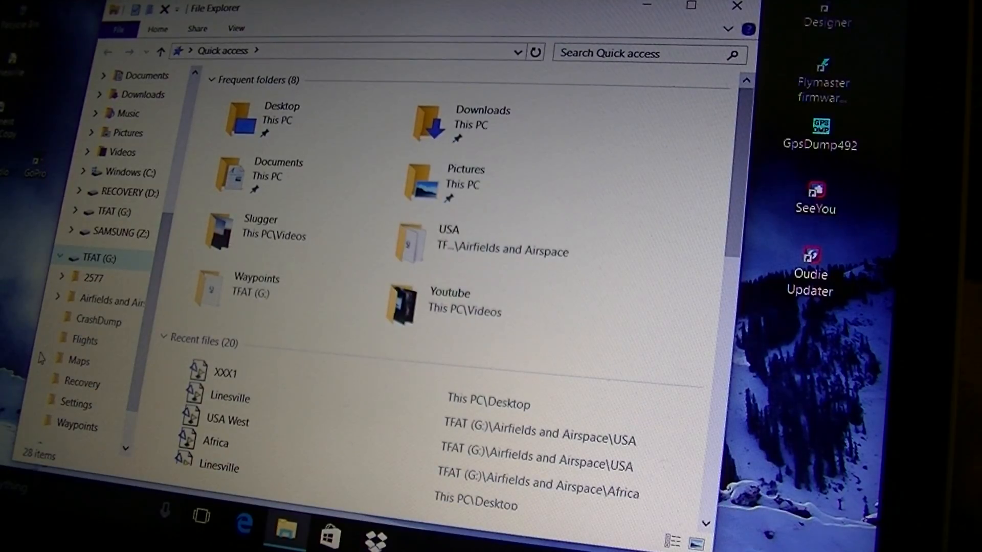
mouse_move(77, 440)
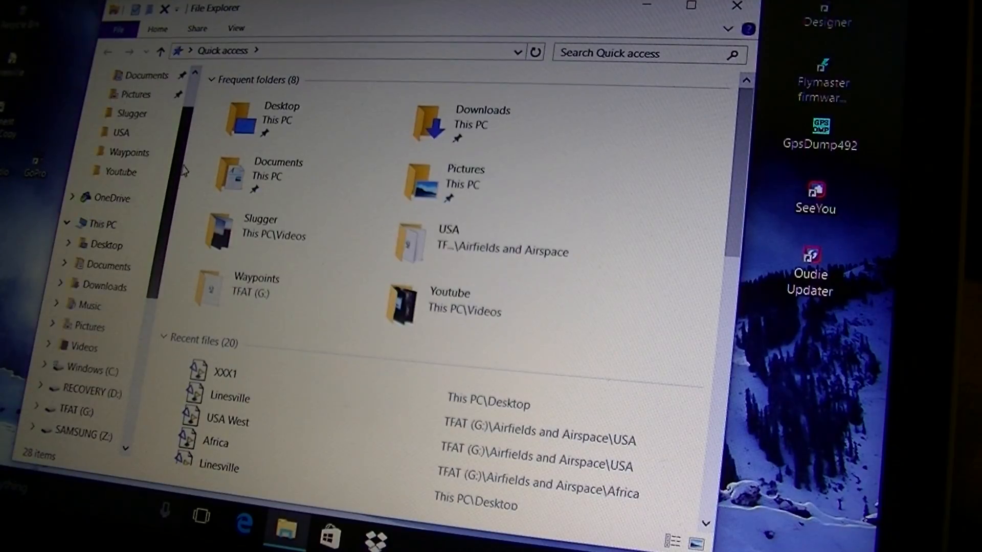
left_click(103, 246)
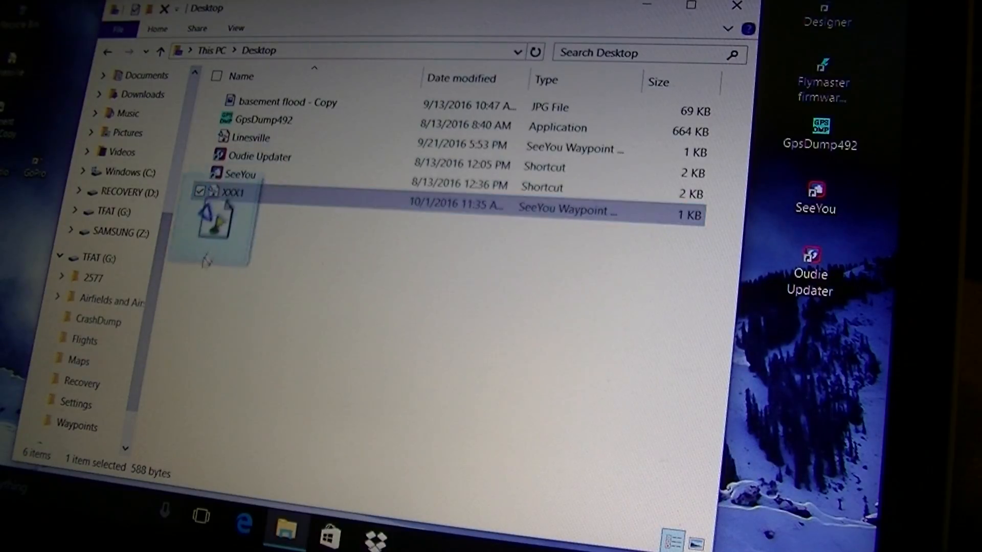
Copy XXX1 into the TFAT (G:) Waypoints folder, verify it there, and close File Explorer
left_click_drag(222, 206, 110, 398)
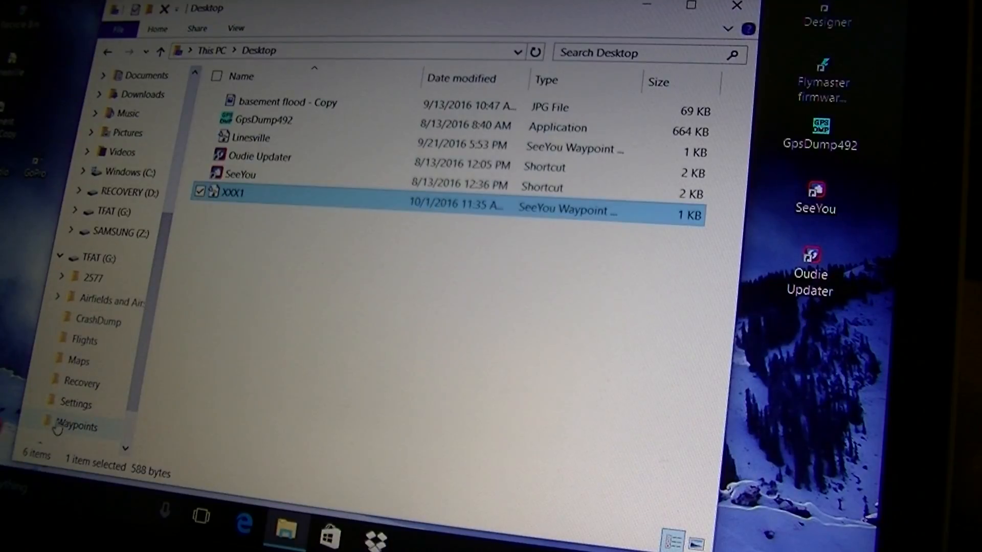
left_click(76, 426)
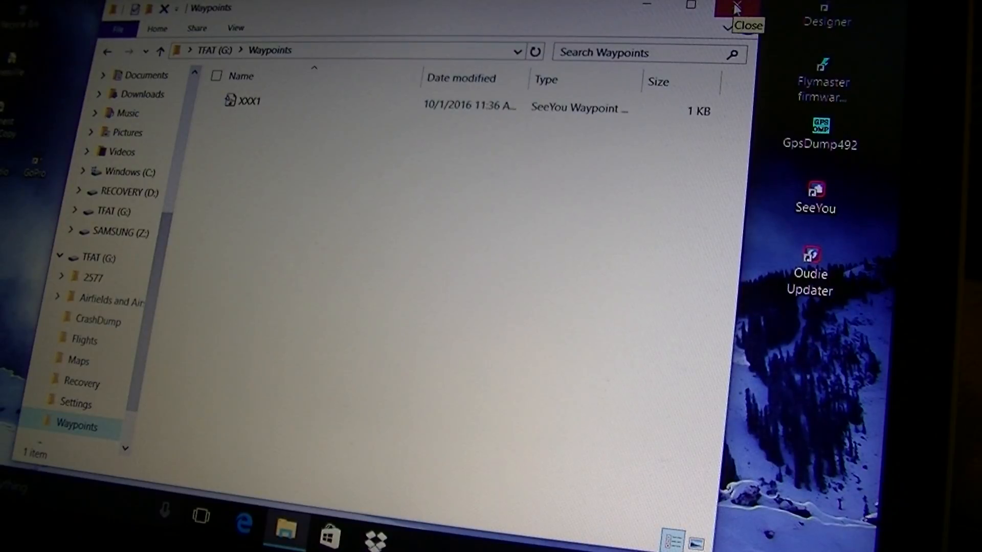
left_click(732, 10)
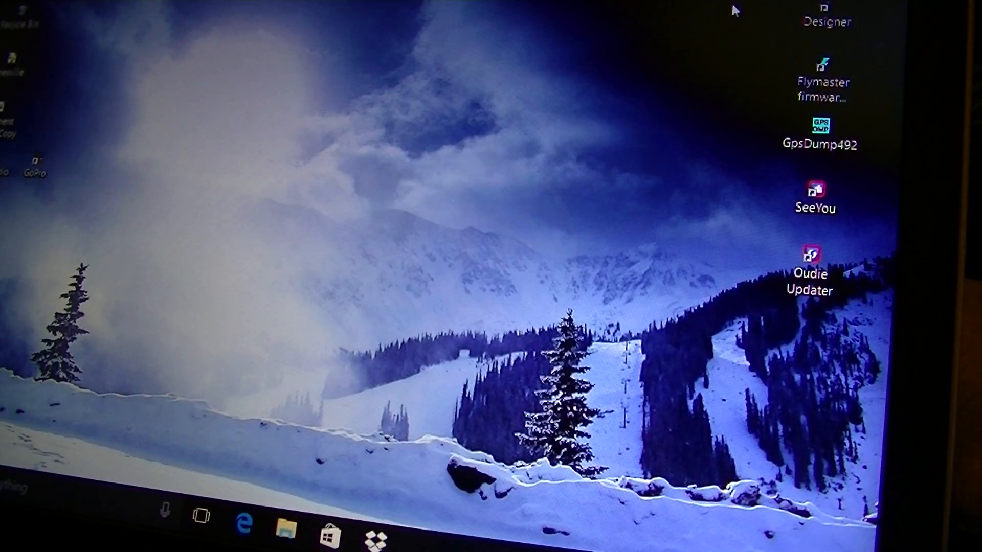
mouse_move(682, 484)
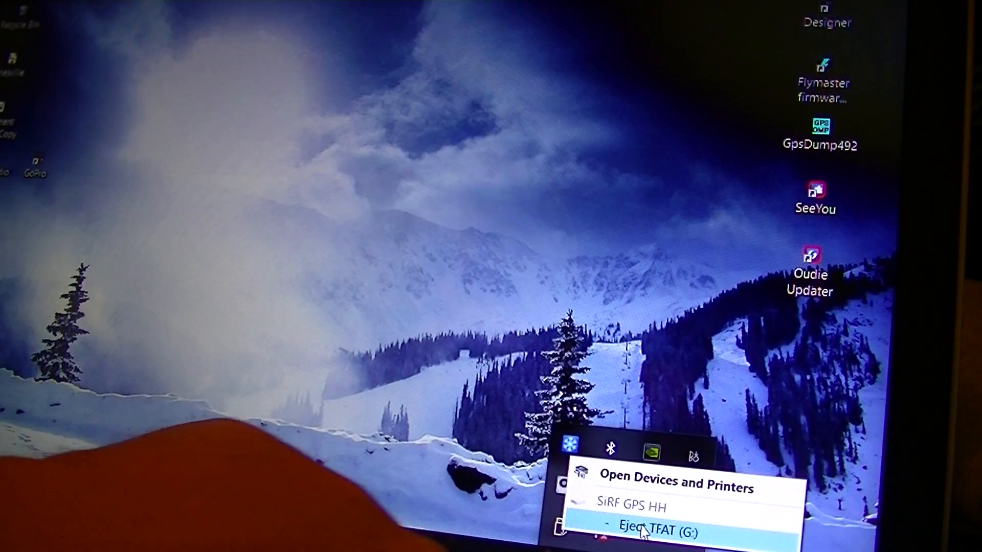
Safely eject the TFAT (G:) Oudie drive from the system tray
left_click(648, 529)
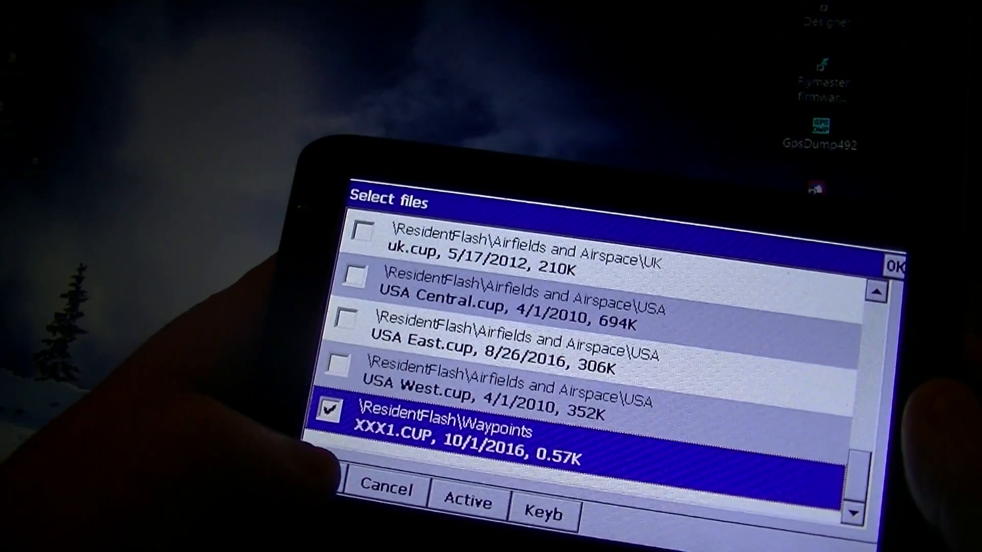
Confirm XXX1.CUP from ResidentFlash\Waypoints as the Oudie's active waypoints file
left_click(896, 264)
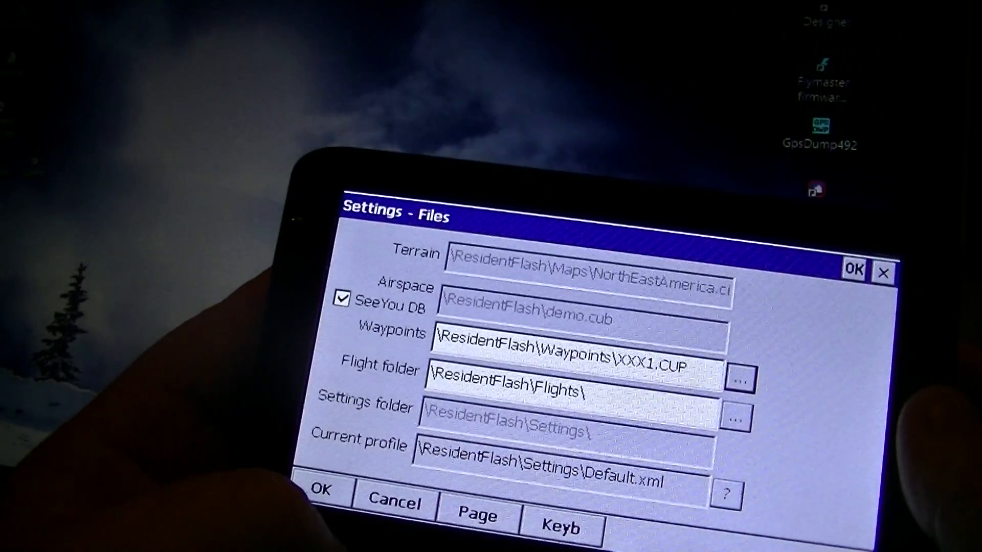